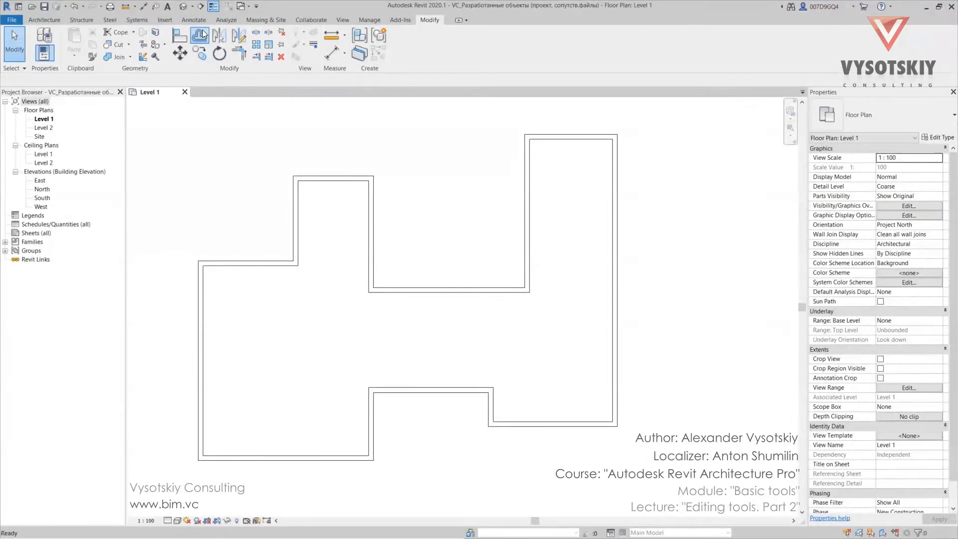
- Activate the Offset tool in numerical mode with a 1000 mm distance
left_click(199, 35)
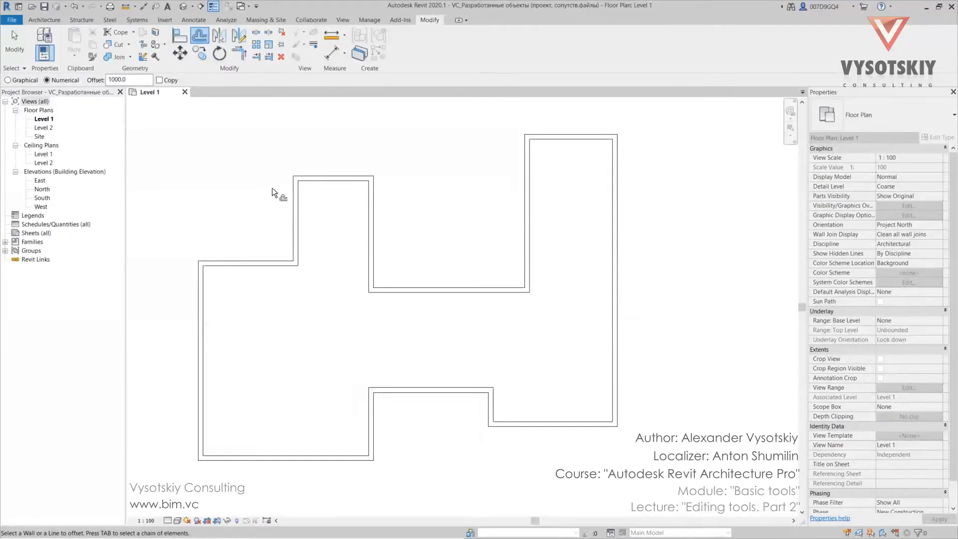
mouse_move(280, 177)
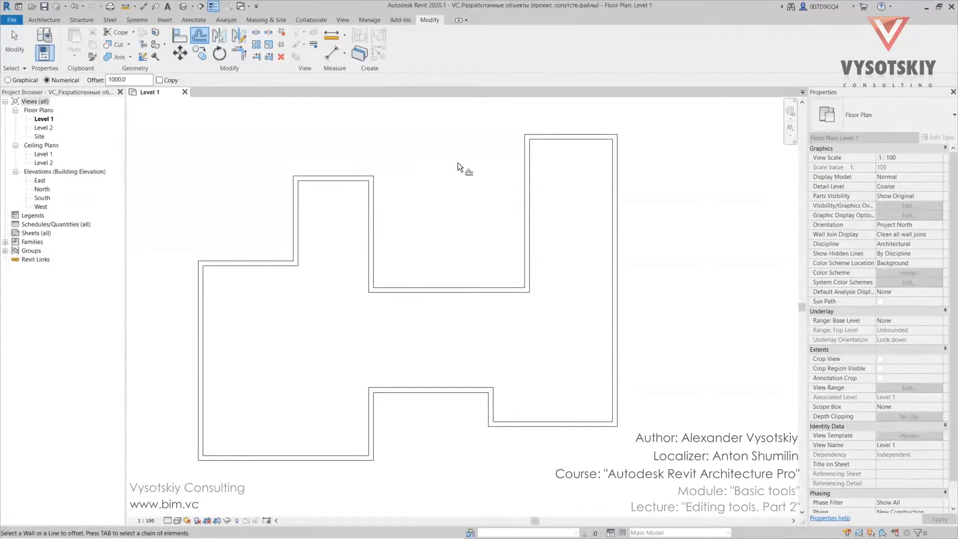
mouse_move(471, 169)
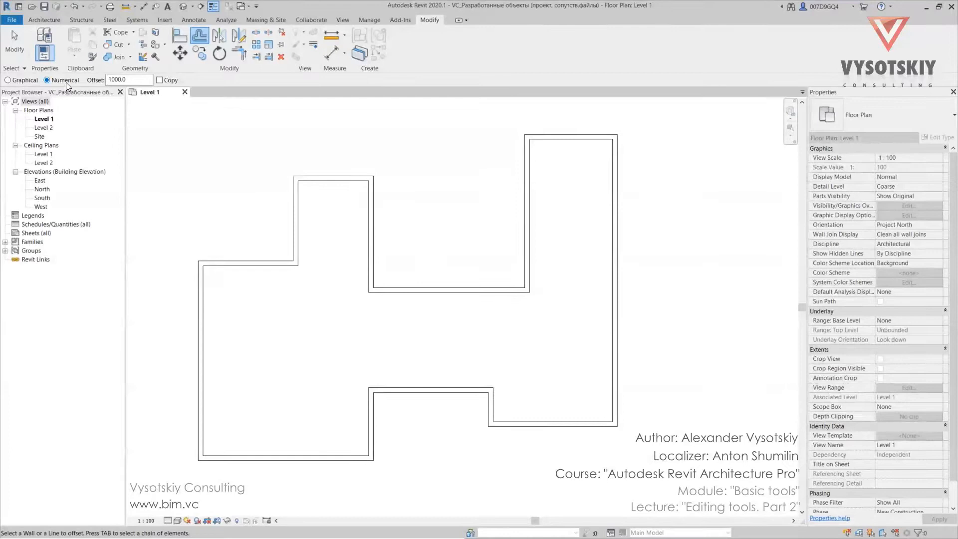
mouse_move(83, 84)
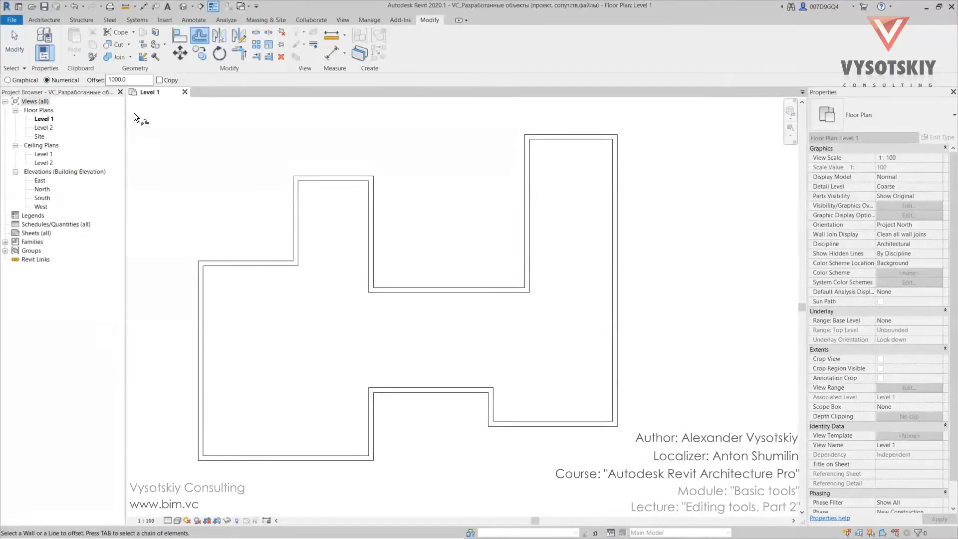
mouse_move(159, 116)
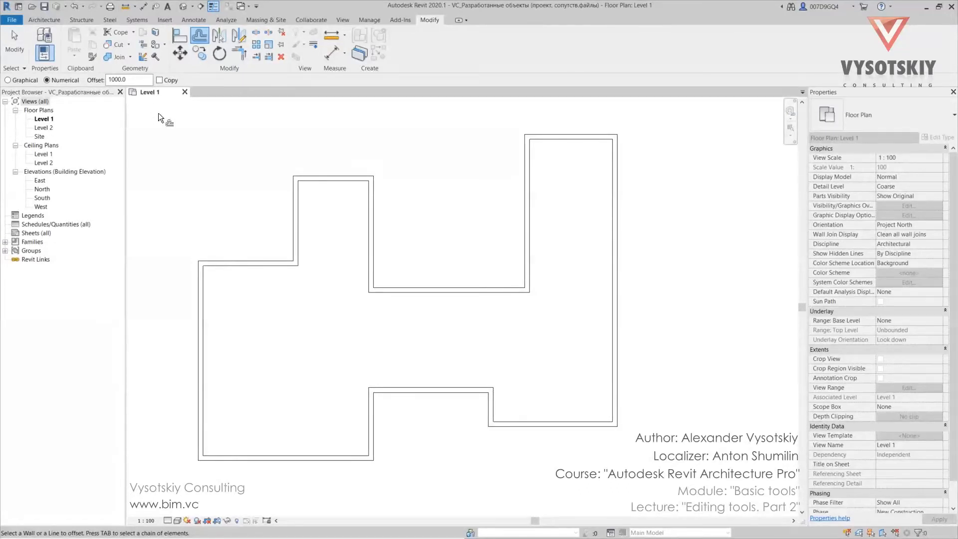
left_click(161, 80)
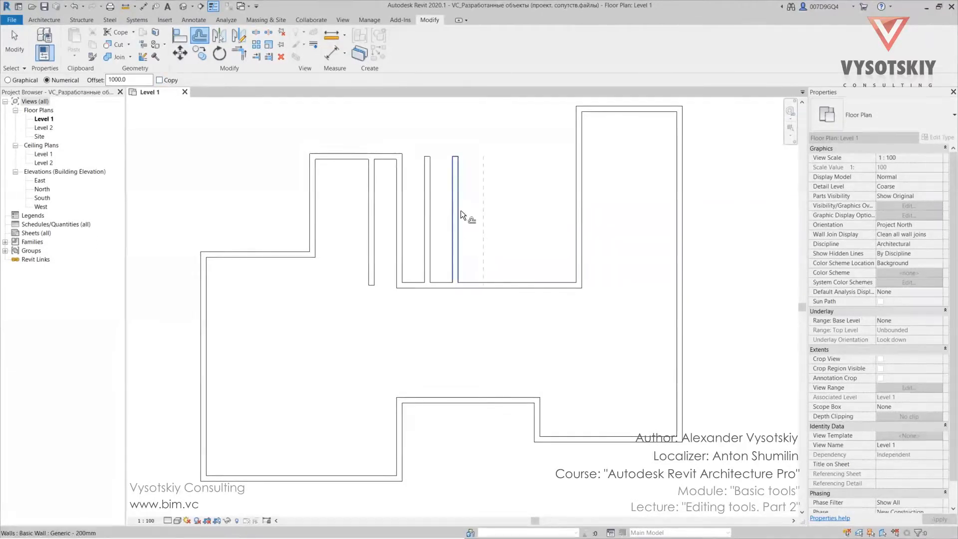
left_click_drag(455, 214, 510, 214)
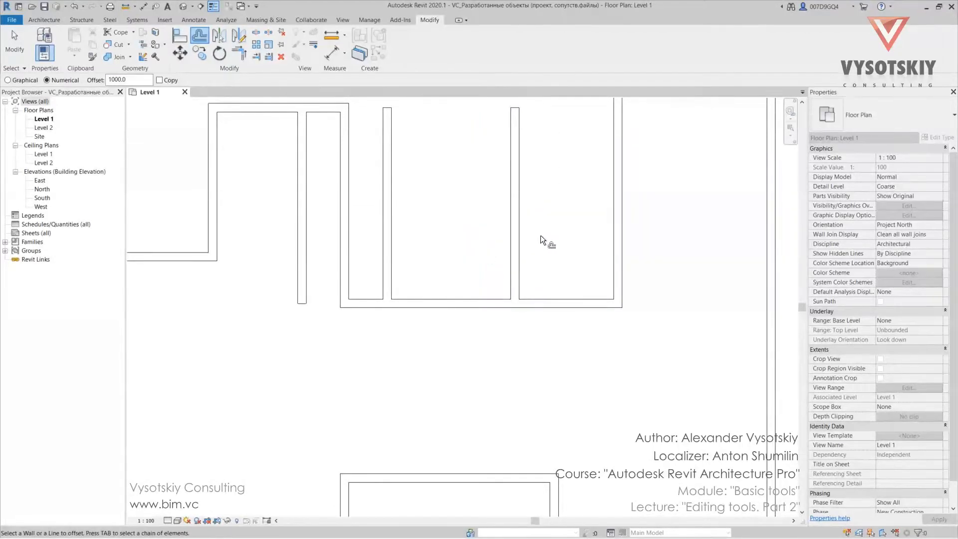
mouse_move(515, 235)
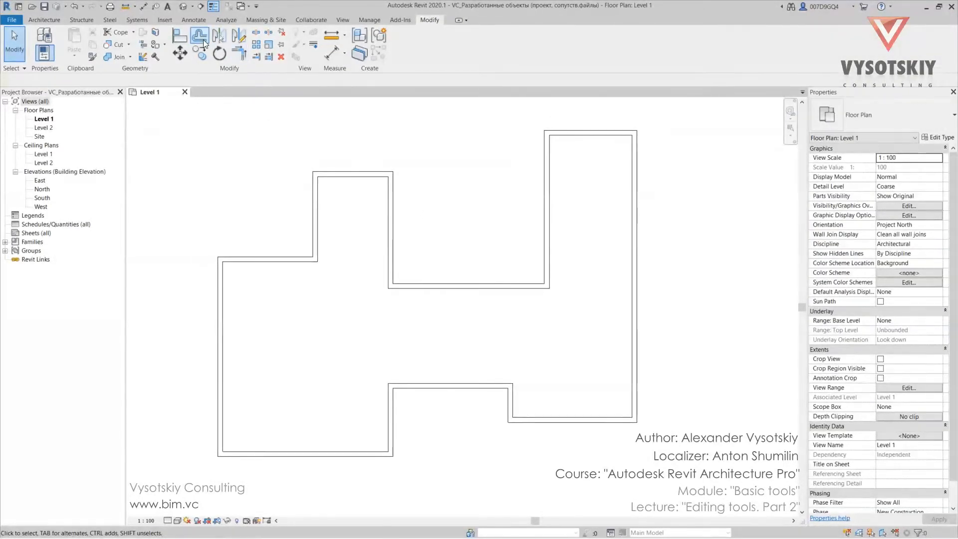
- Offset the whole perimeter wall chain outward into a second continuous outline
left_click(199, 36)
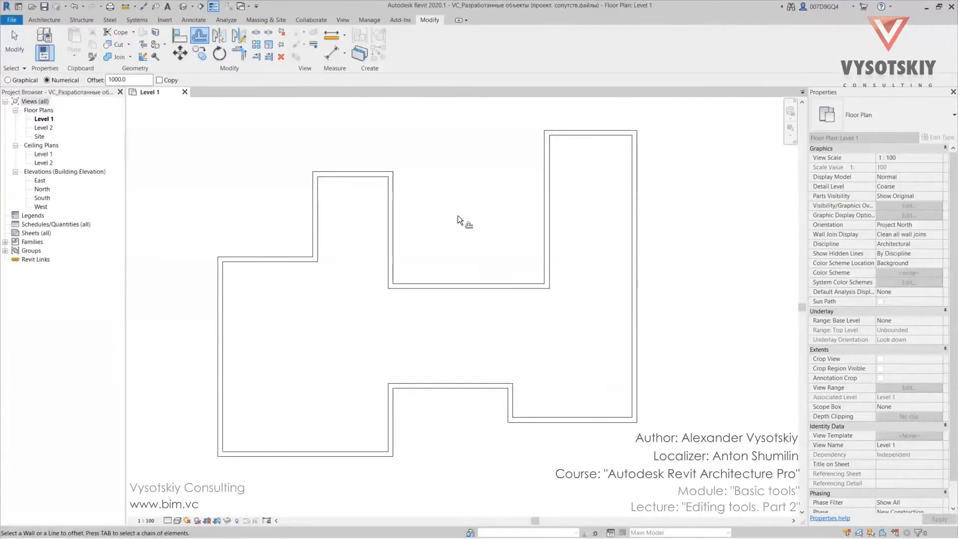
mouse_move(446, 207)
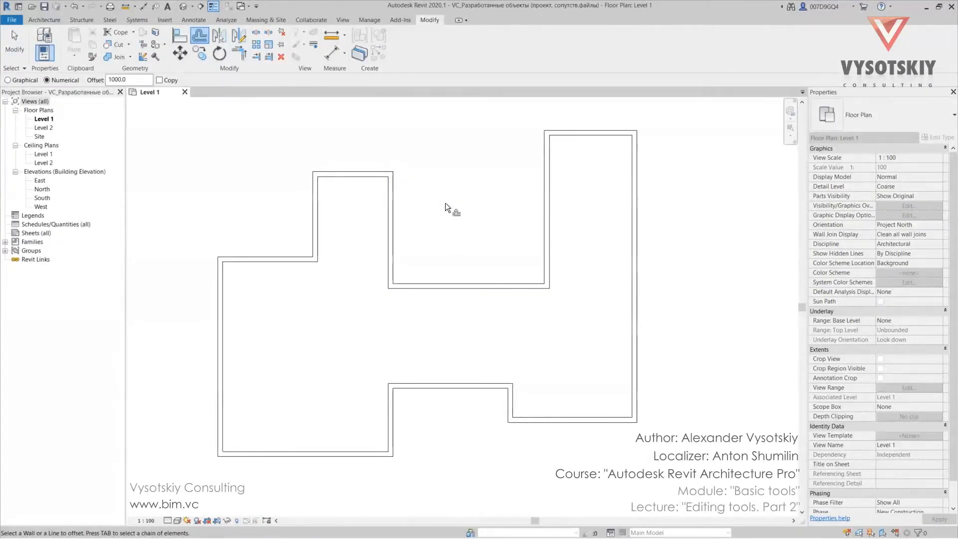
left_click(390, 226)
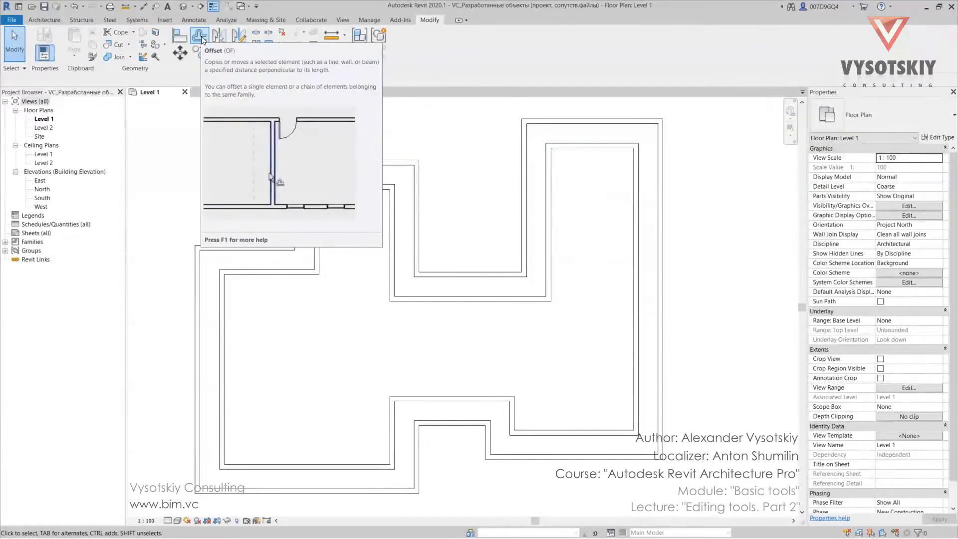
mouse_move(335, 143)
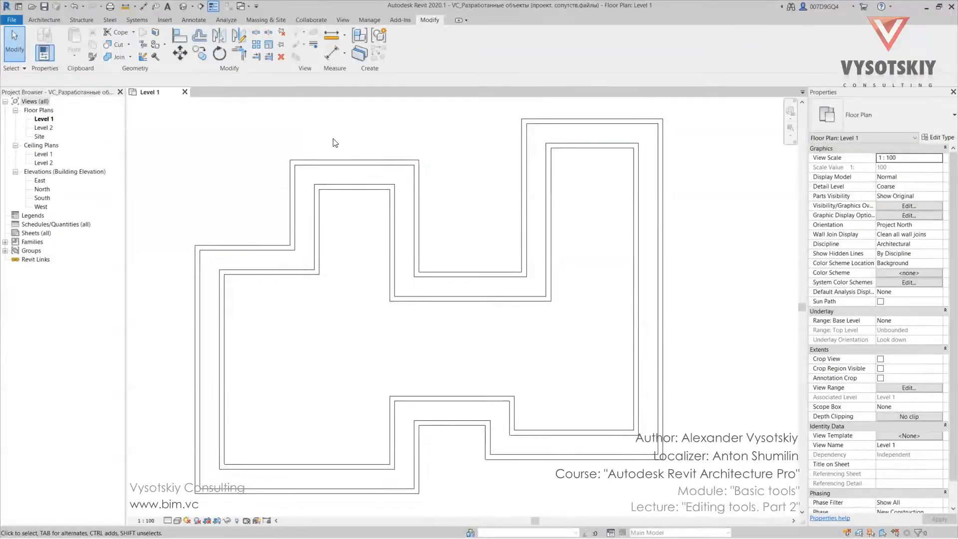
mouse_move(394, 156)
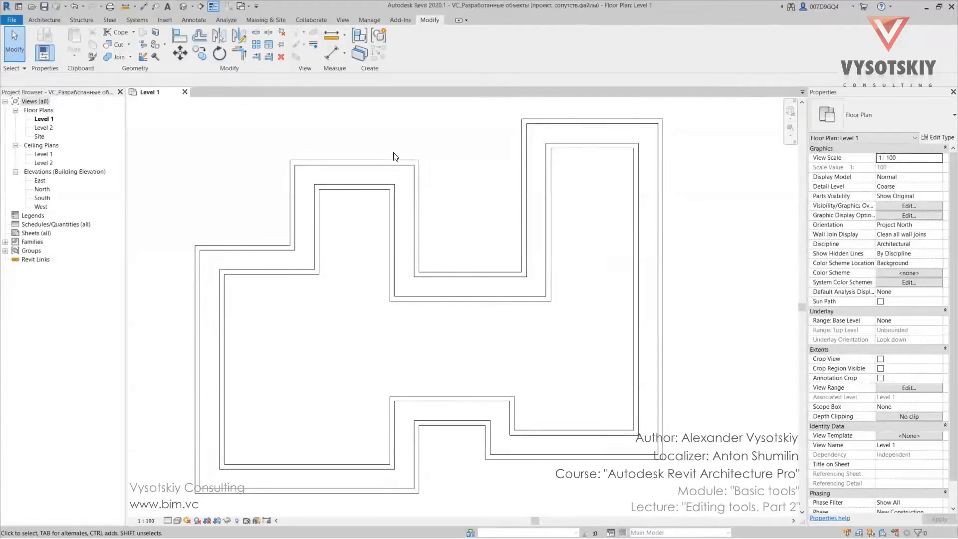
- Select the tall right-hand wing's walls for copying
left_click(417, 220)
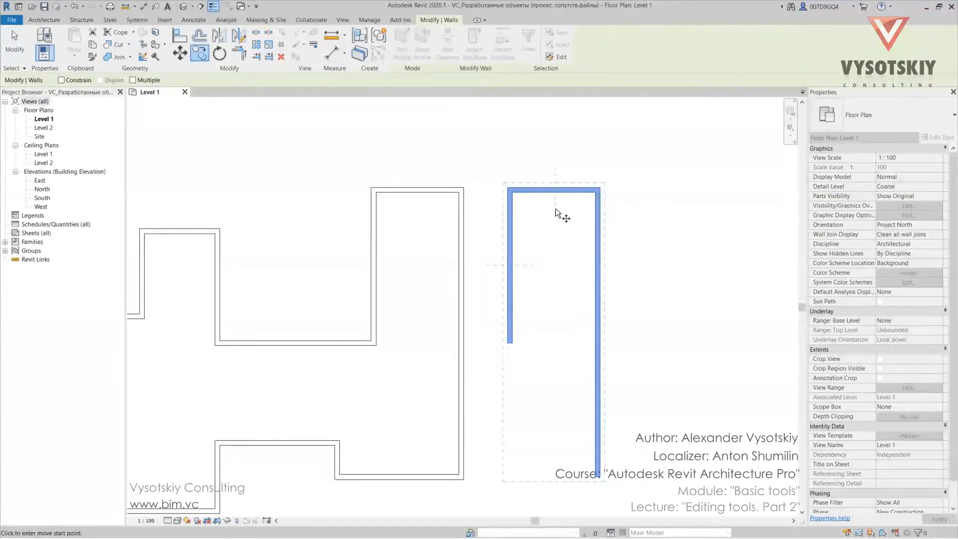
mouse_move(553, 191)
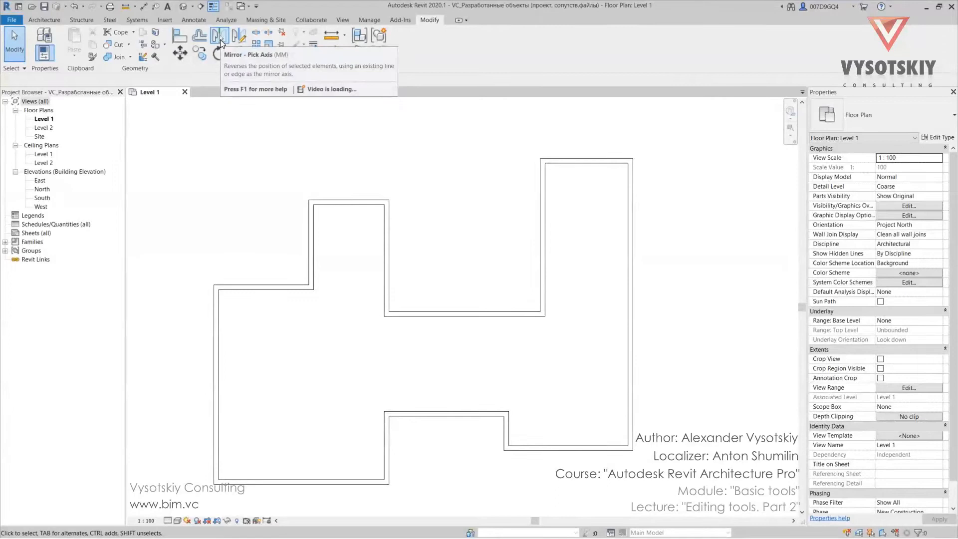
mouse_move(238, 36)
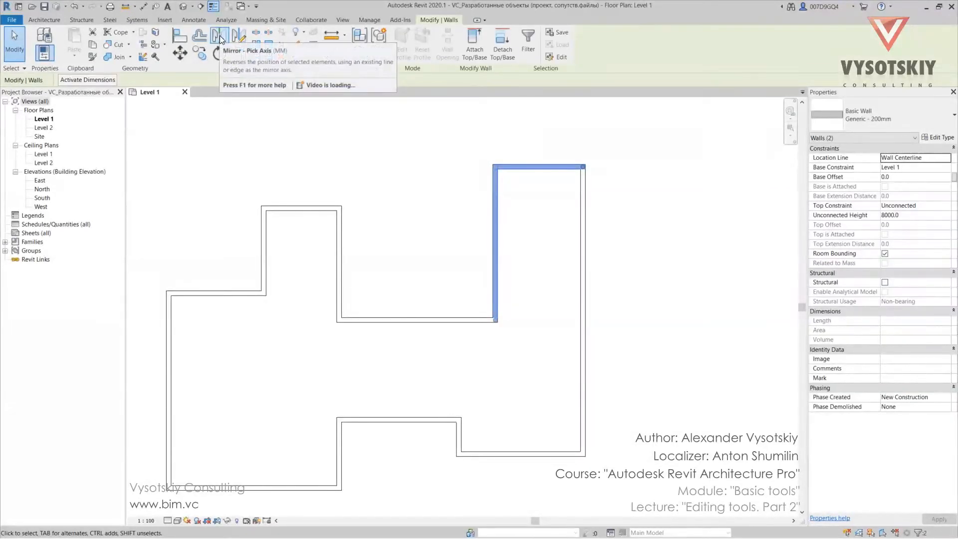
left_click(220, 36)
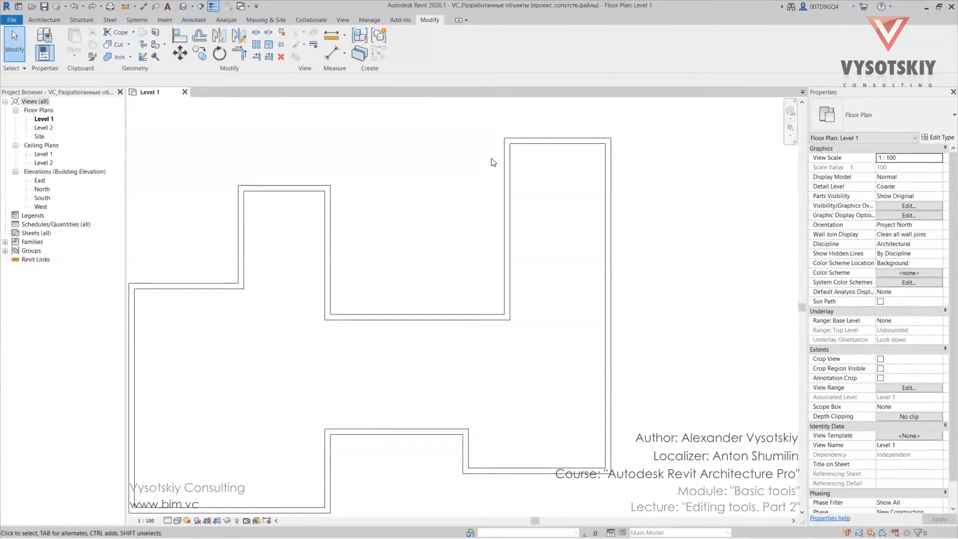
mouse_move(537, 176)
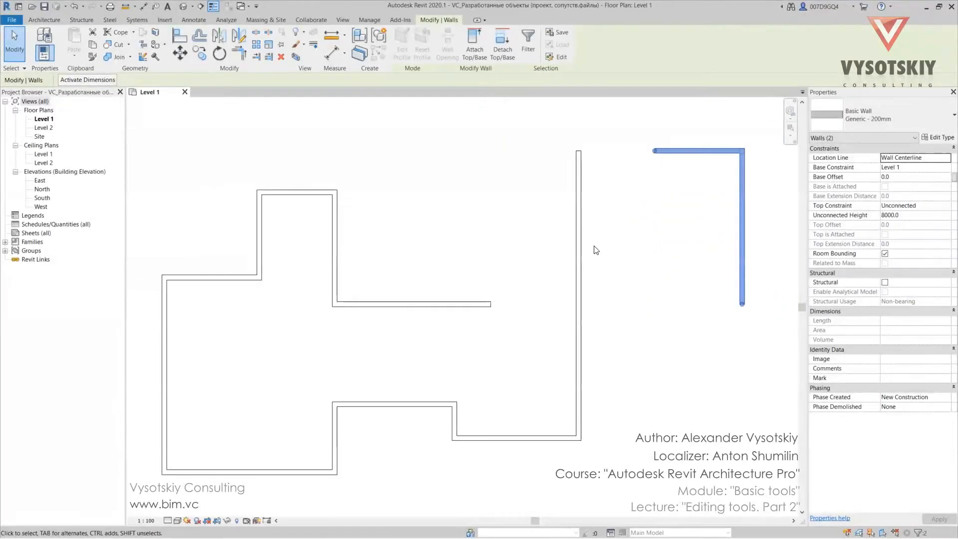
mouse_move(685, 258)
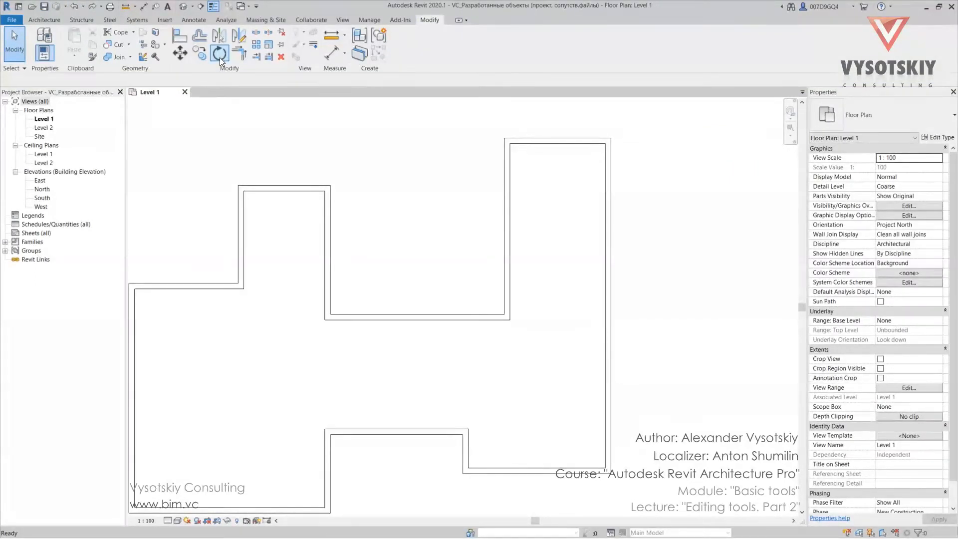
left_click(218, 53)
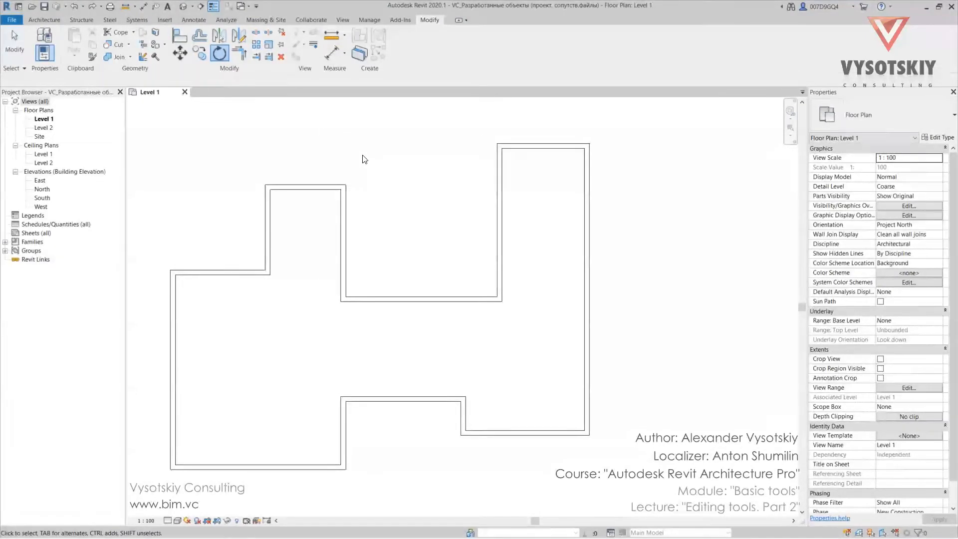
left_click(43, 20)
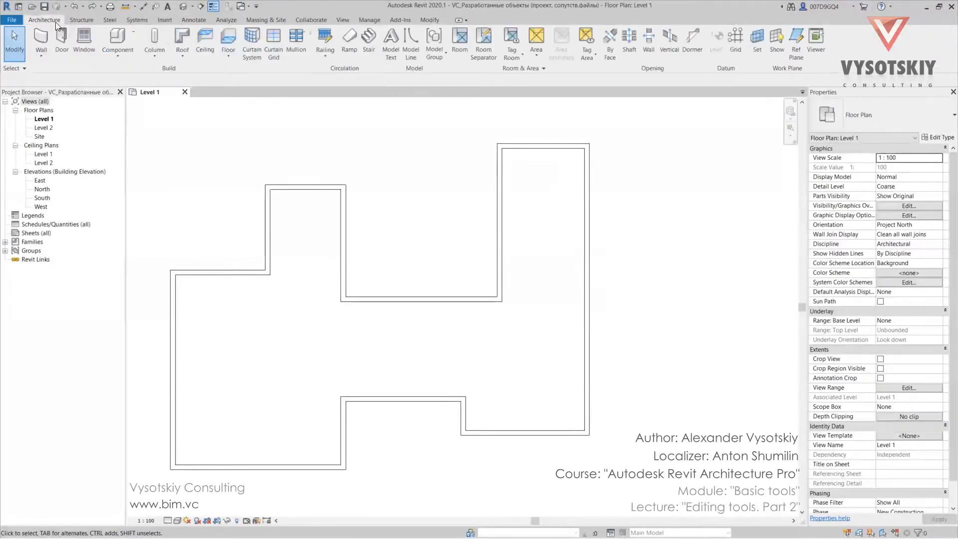
left_click(117, 41)
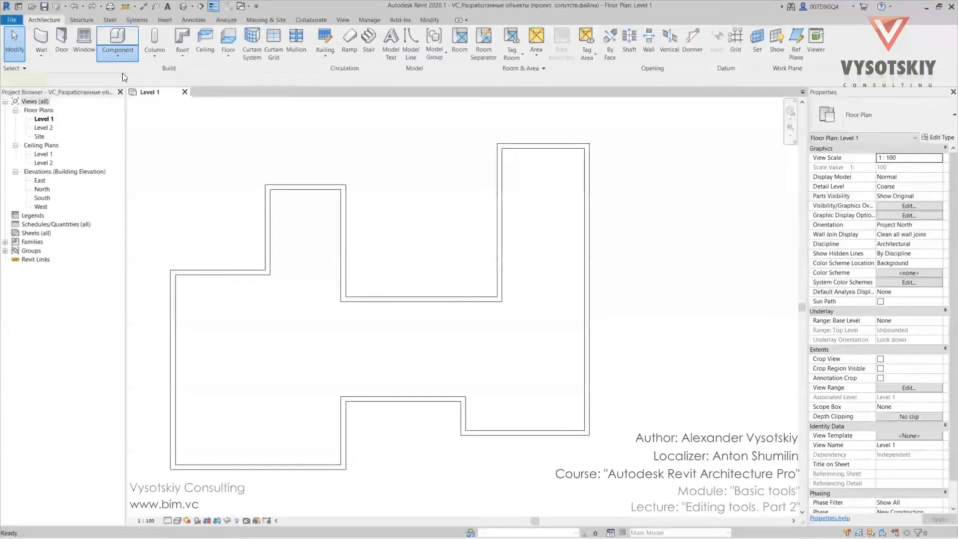
left_click(117, 43)
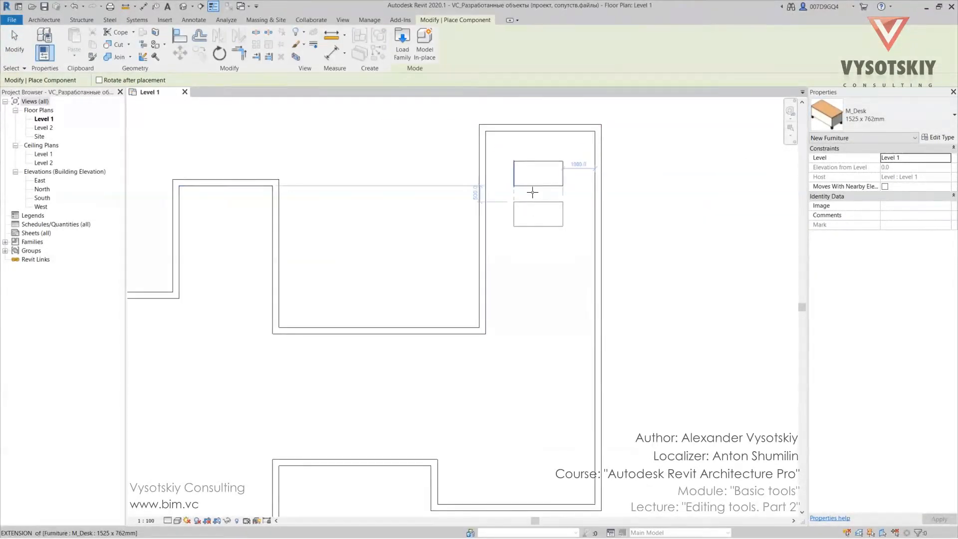
left_click(538, 174)
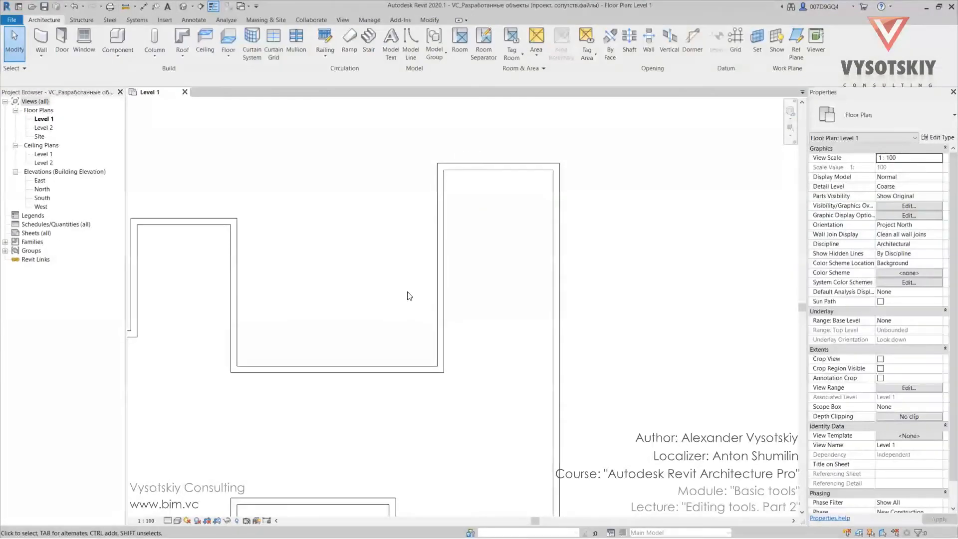
left_click(439, 275)
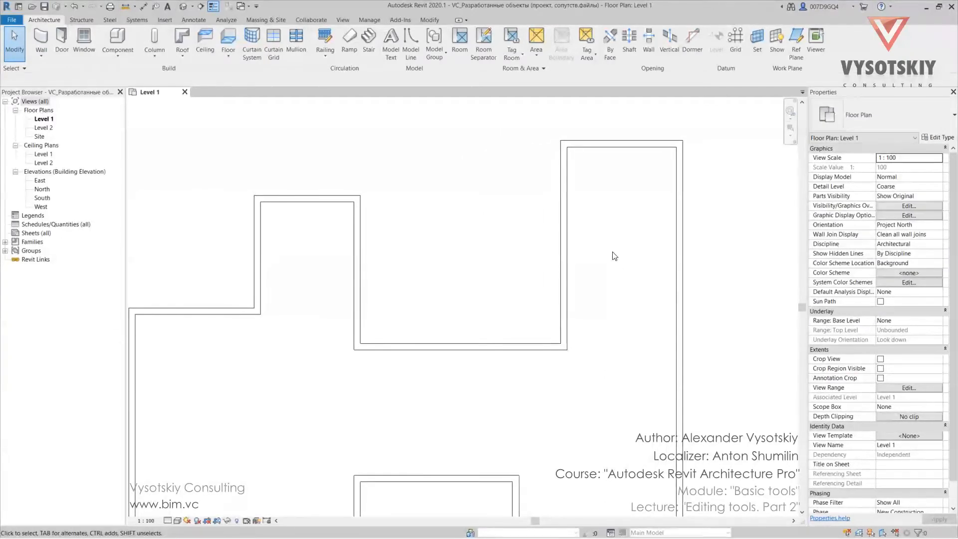
mouse_move(615, 246)
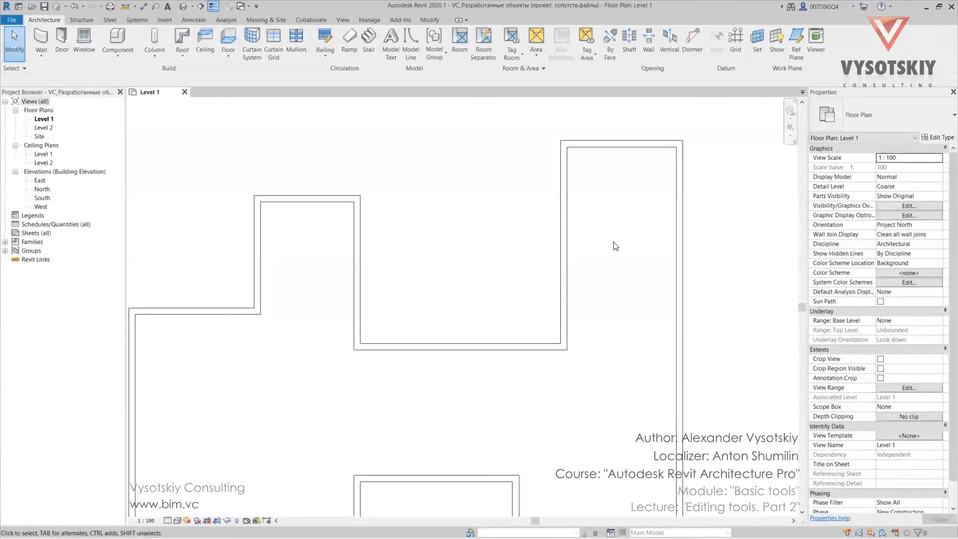
mouse_move(645, 237)
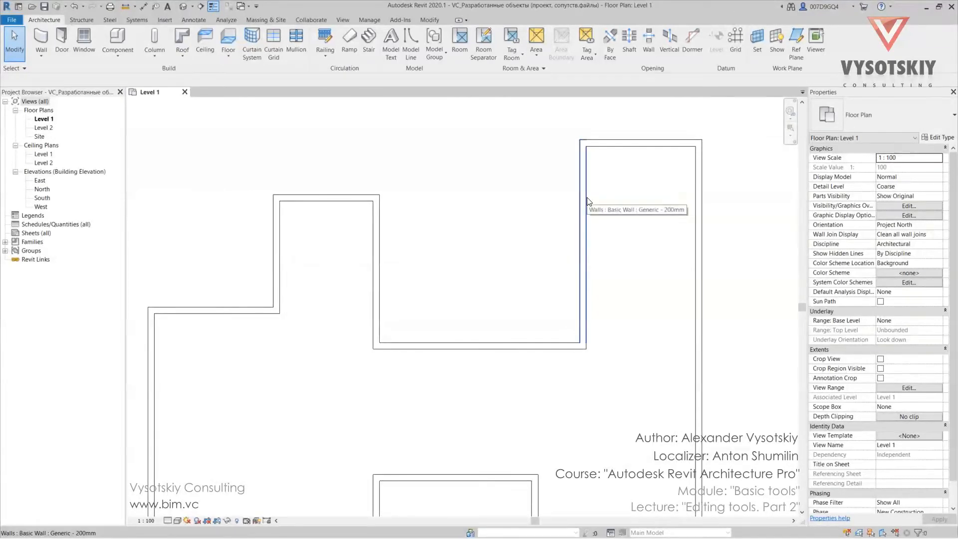
left_click(581, 178)
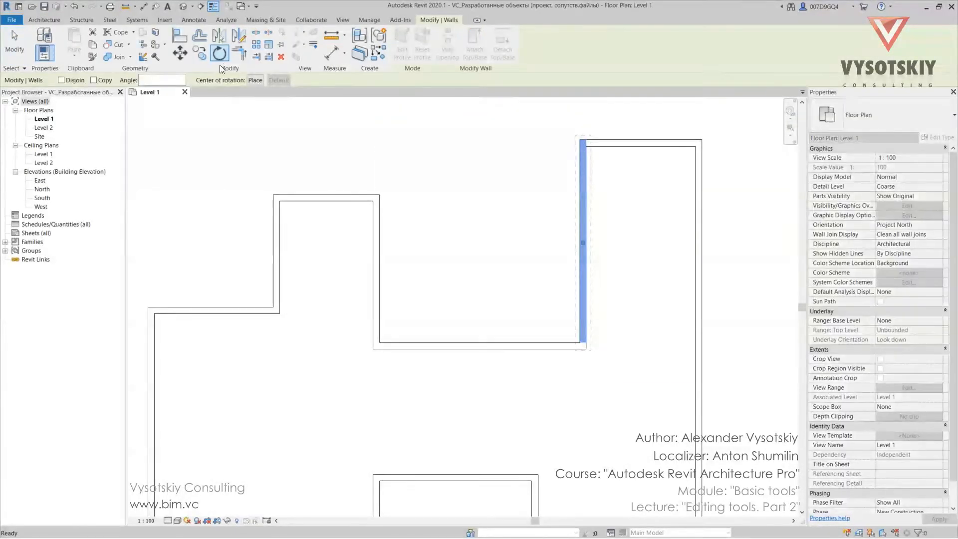
left_click(94, 80)
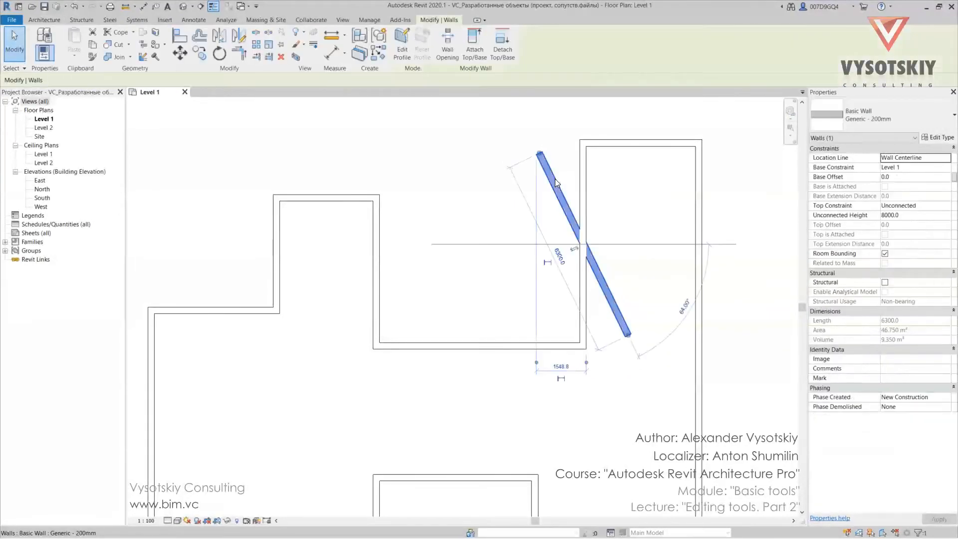
left_click(556, 183)
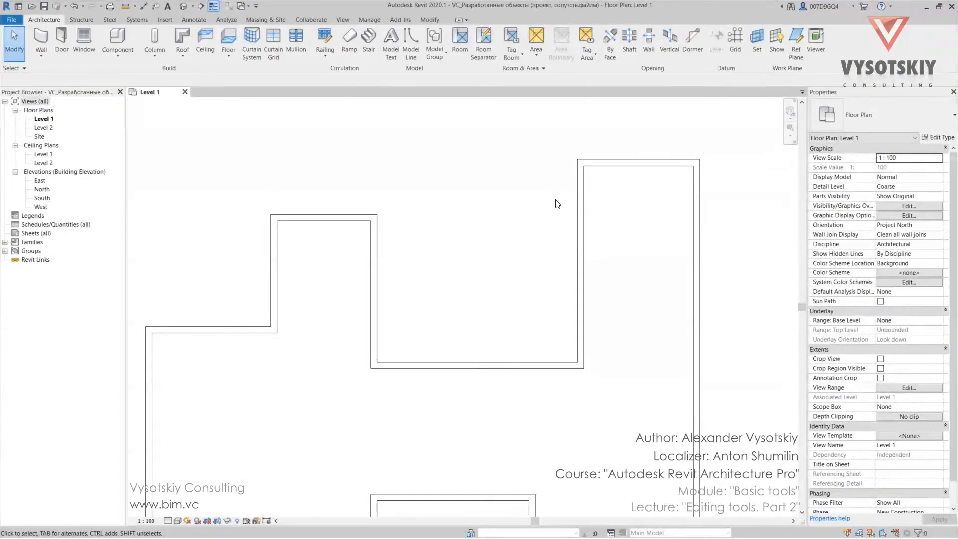
mouse_move(579, 188)
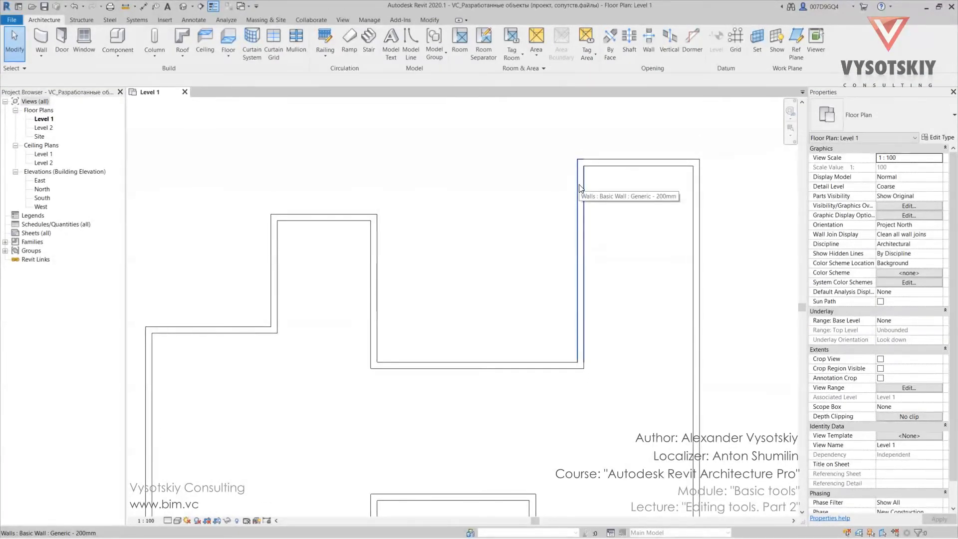
- Select the right room's left wall and rotate it to a slant
left_click(580, 195)
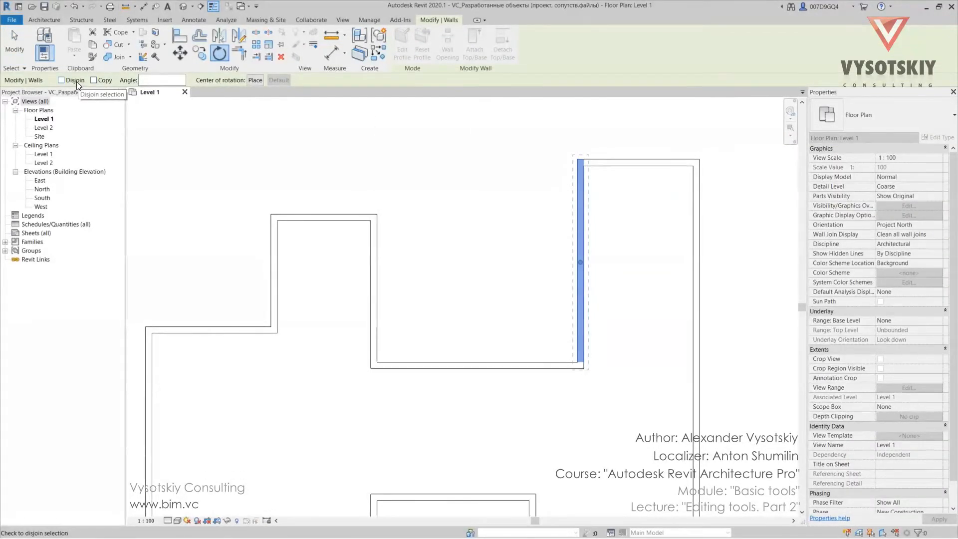
left_click_drag(580, 160, 581, 101)
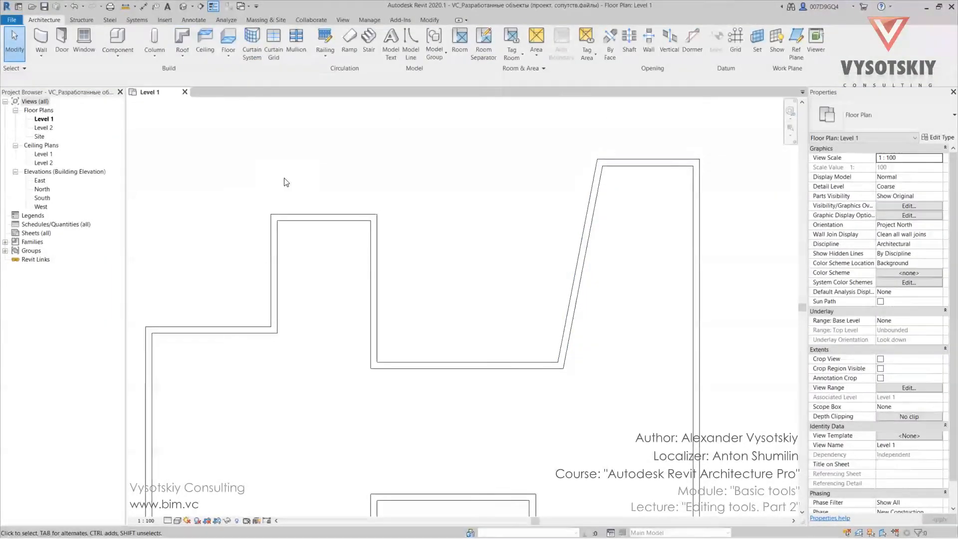
mouse_move(470, 182)
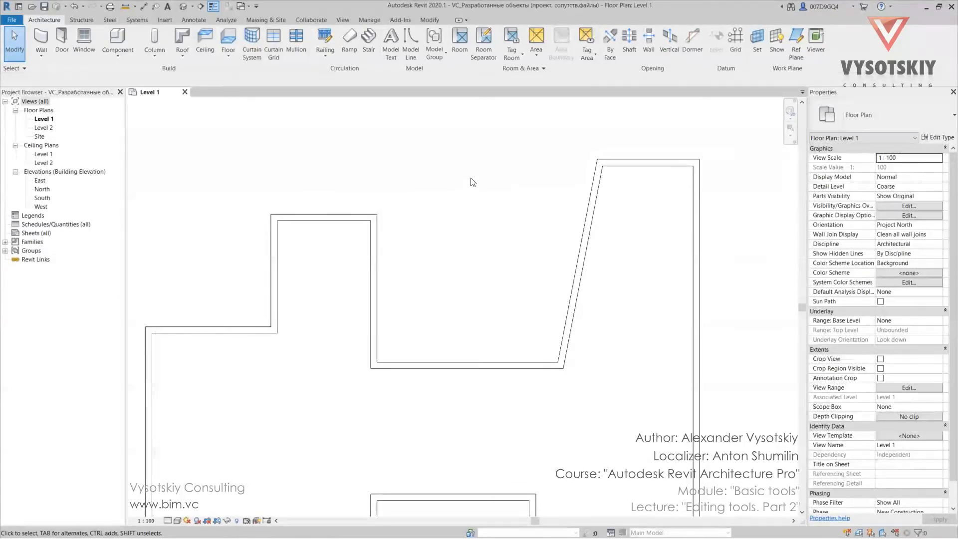
mouse_move(546, 186)
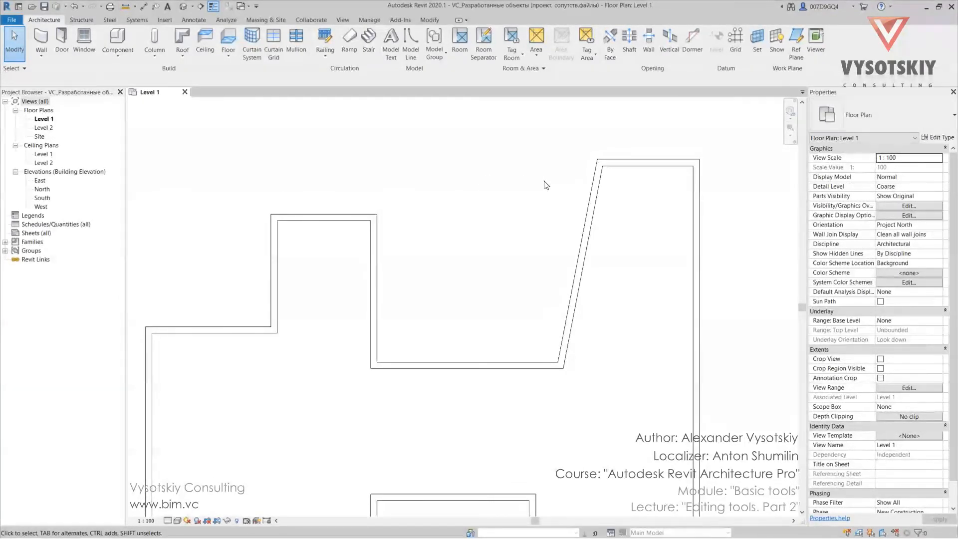
mouse_move(547, 153)
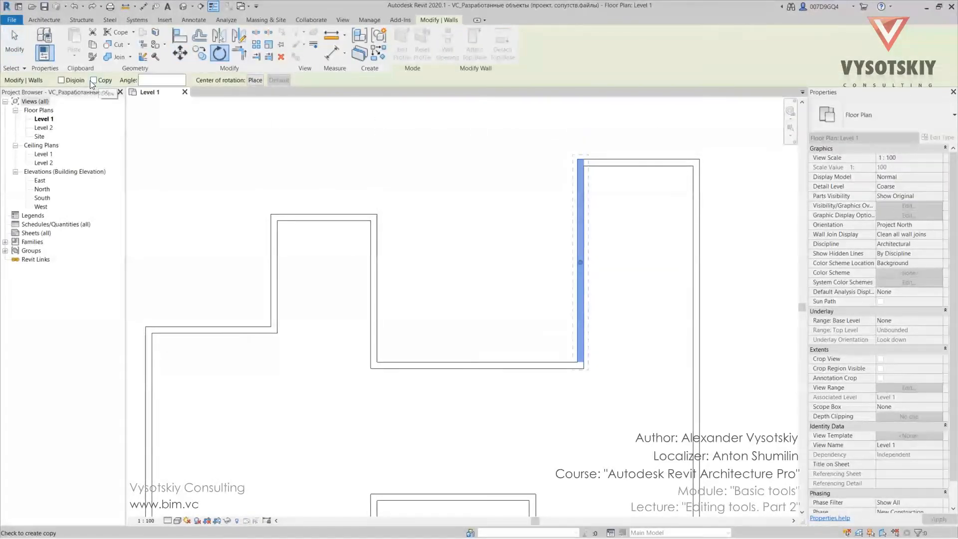
- Cancel the rotation, keeping the inner wall vertical and the outline unchanged
left_click(61, 80)
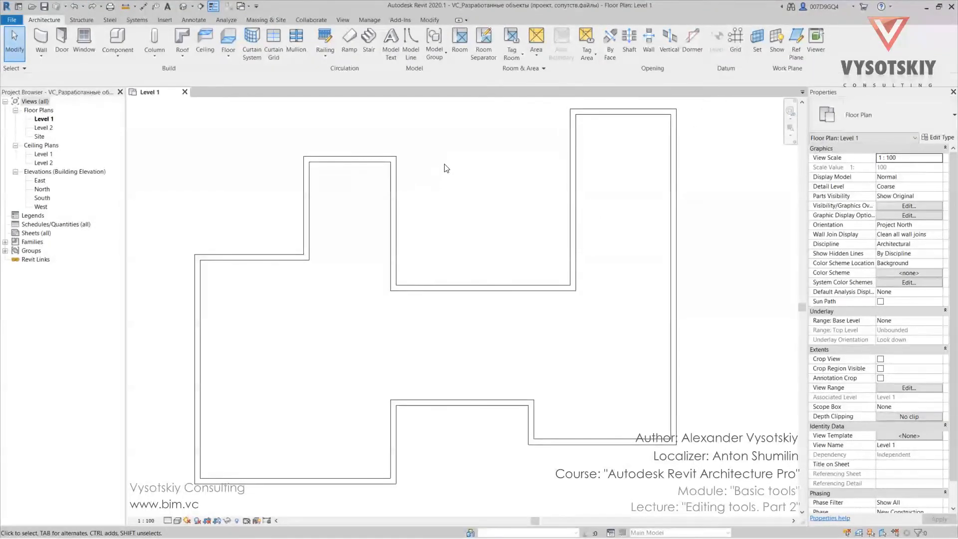
- Select the right room's left wall for rotation and relocate its rotation centre
left_click(571, 196)
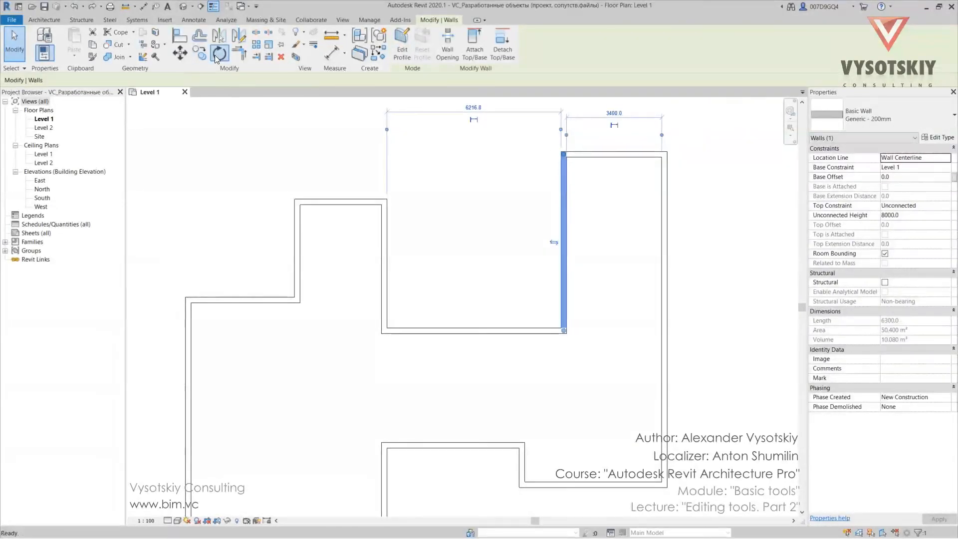
left_click(218, 53)
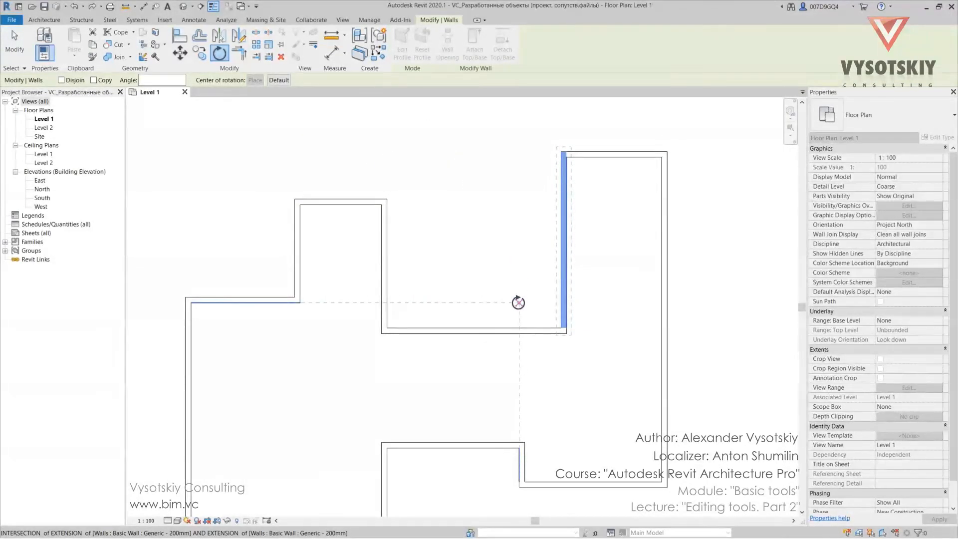
left_click(254, 80)
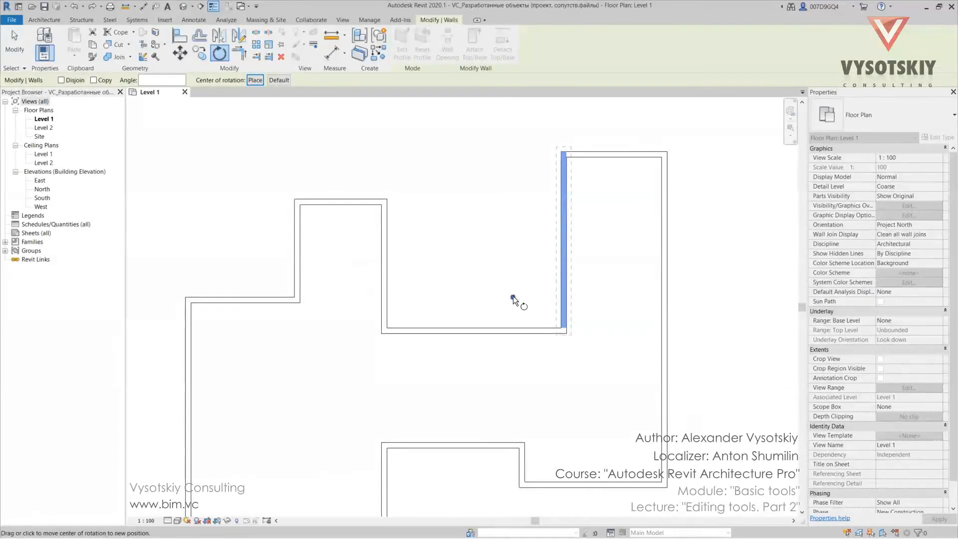